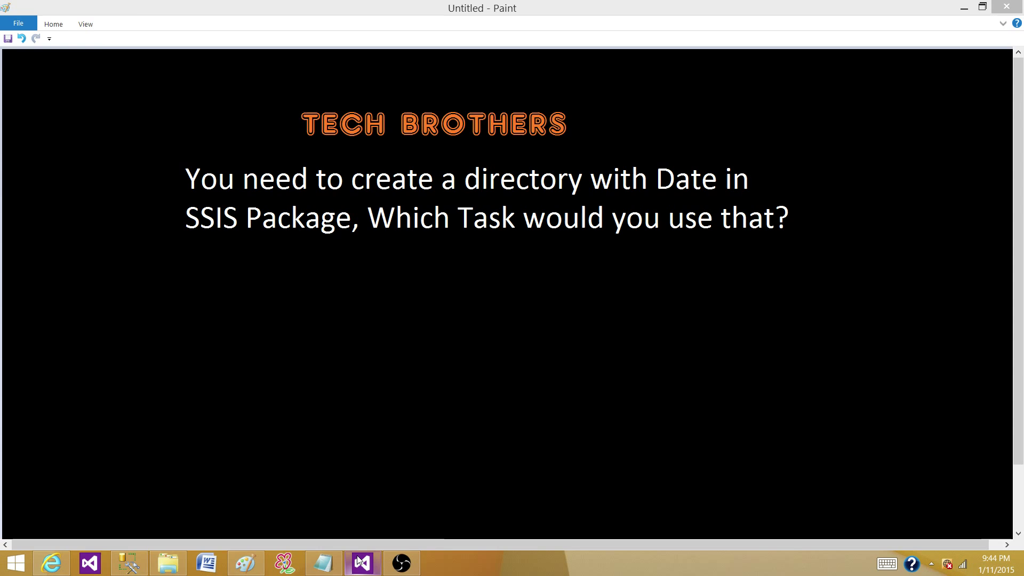
Bring Visual Studio forward to show the Package1 Control Flow with its File System Task
left_click(362, 562)
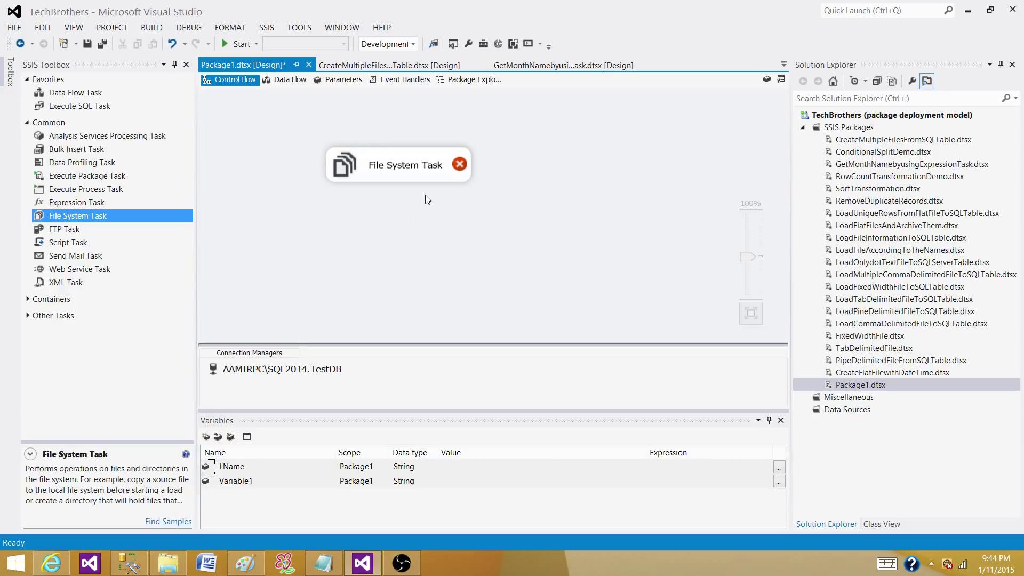
mouse_move(386, 179)
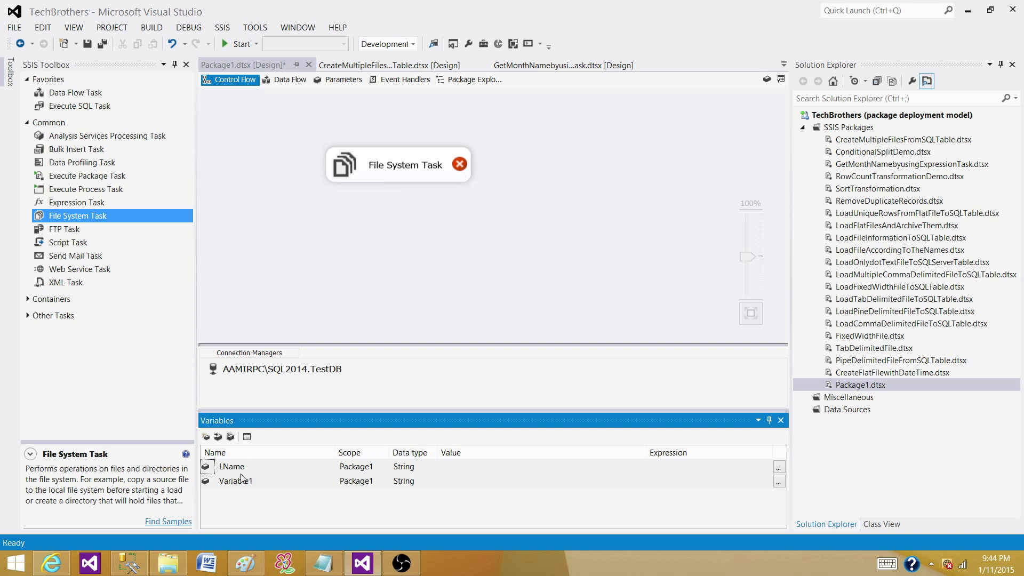
Delete the LName and Variable1 variables, leaving the Variables pane empty
left_click(232, 466)
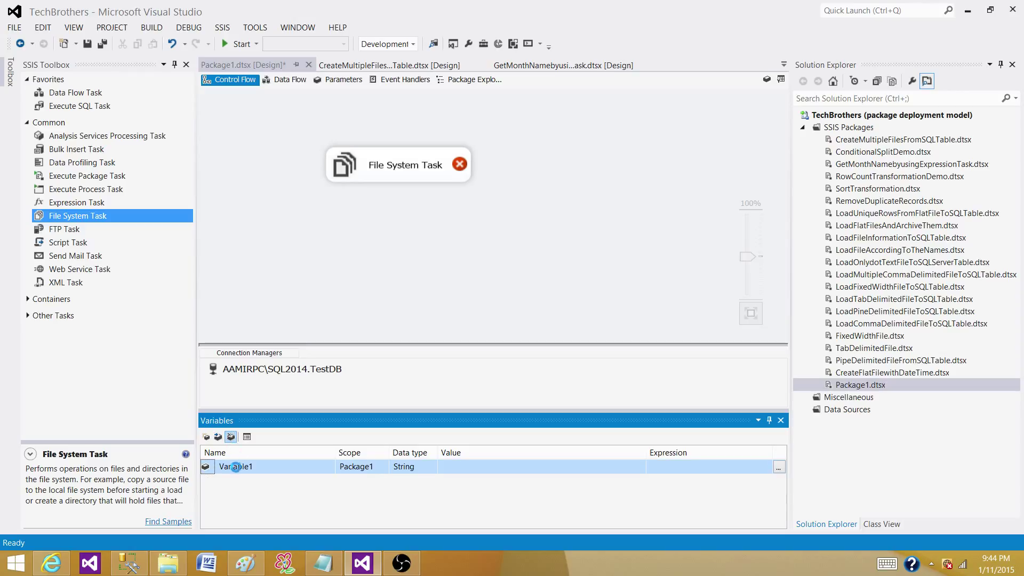
left_click(218, 436)
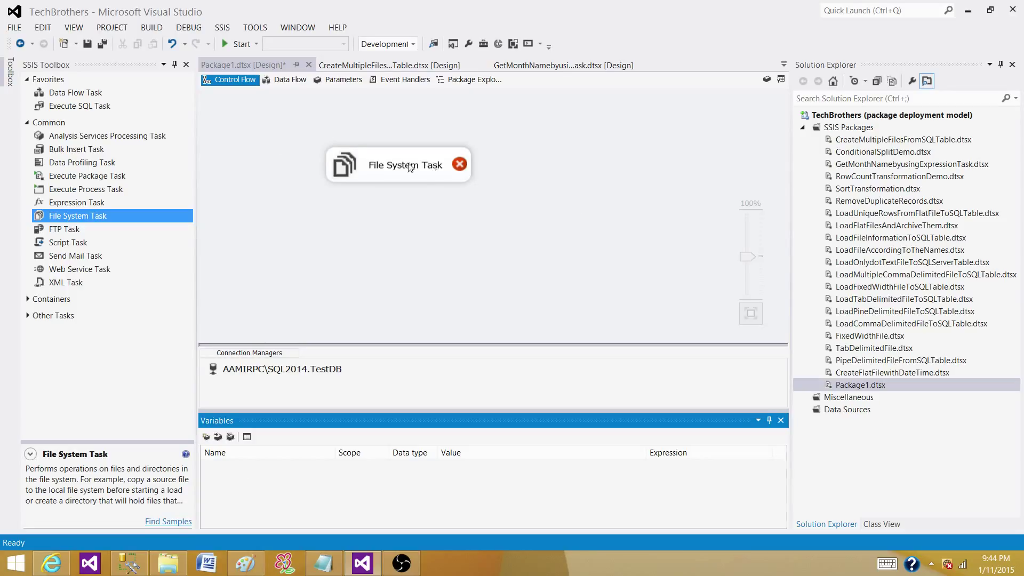
Set the File System Task's Operation to Create directory in its editor
double_click(398, 164)
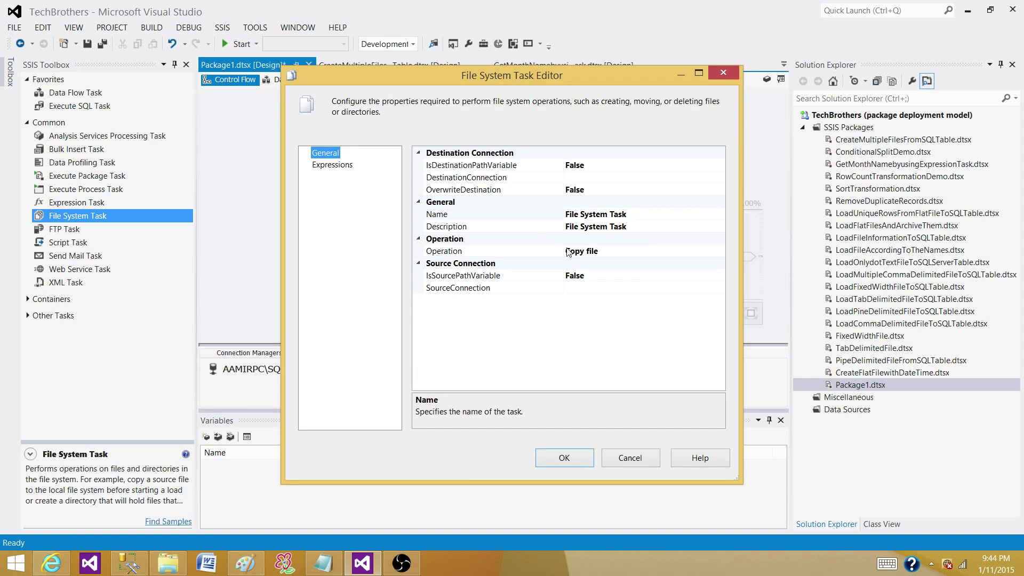
left_click(581, 251)
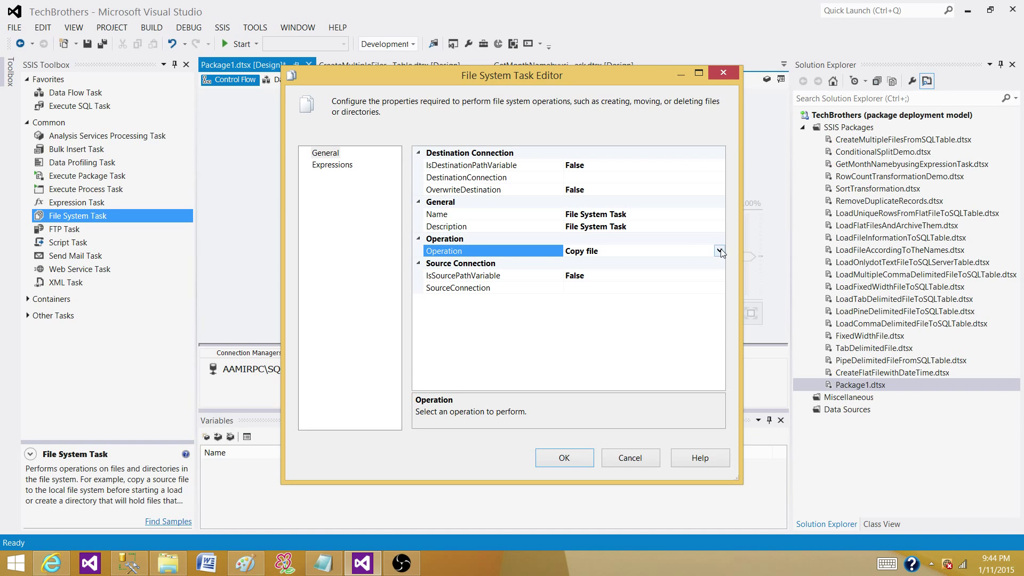
left_click(720, 250)
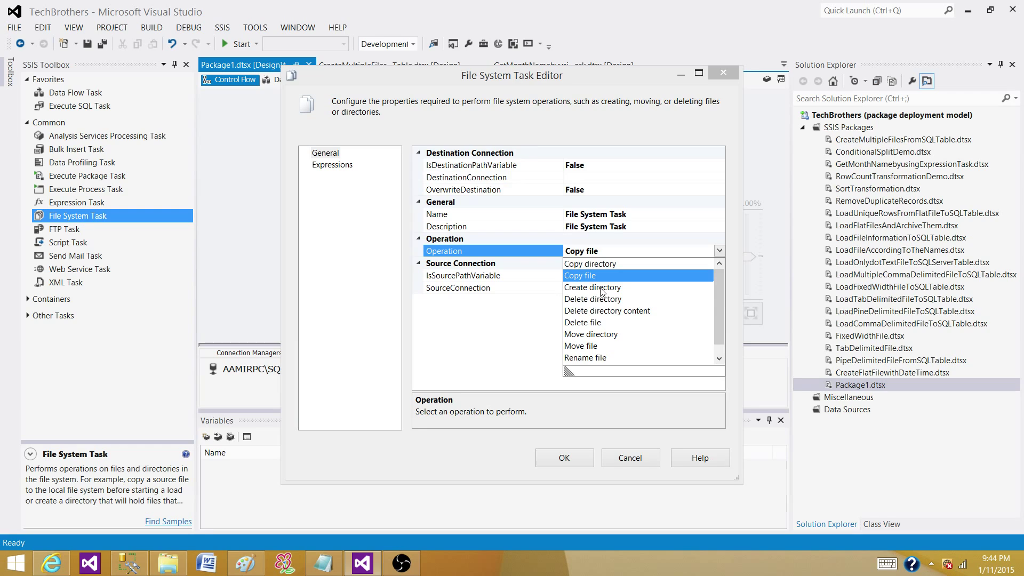
left_click(592, 287)
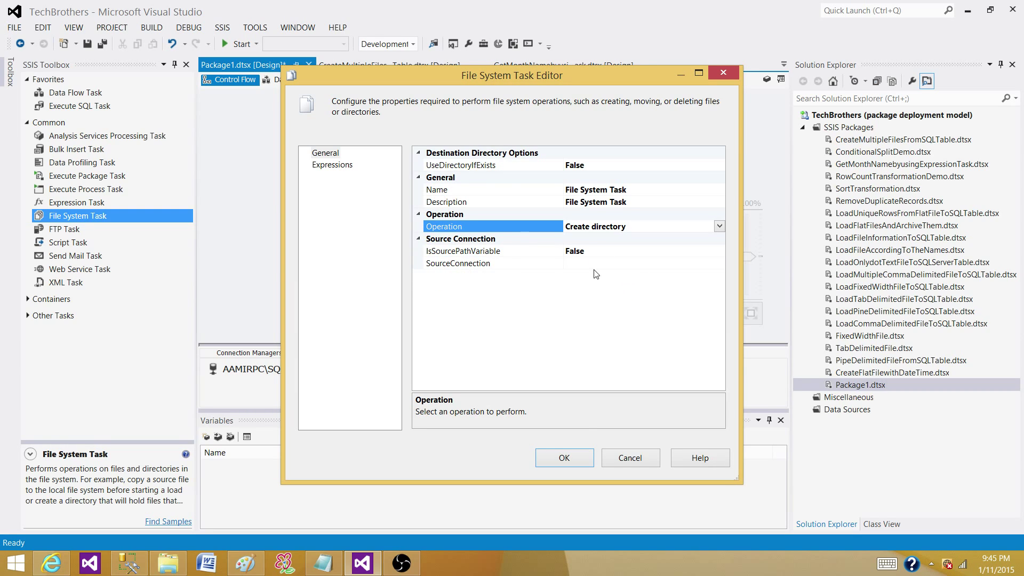
mouse_move(655, 334)
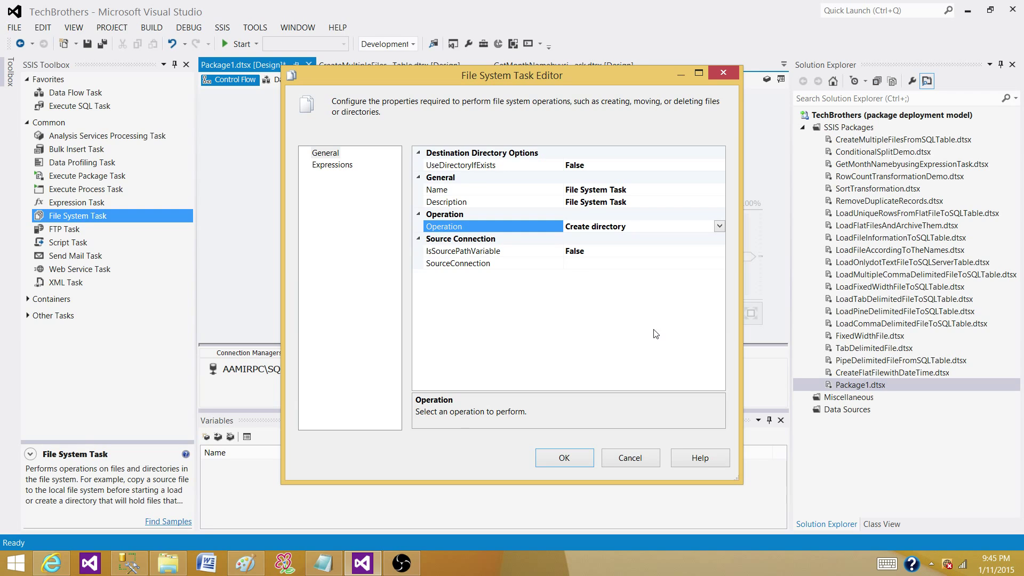